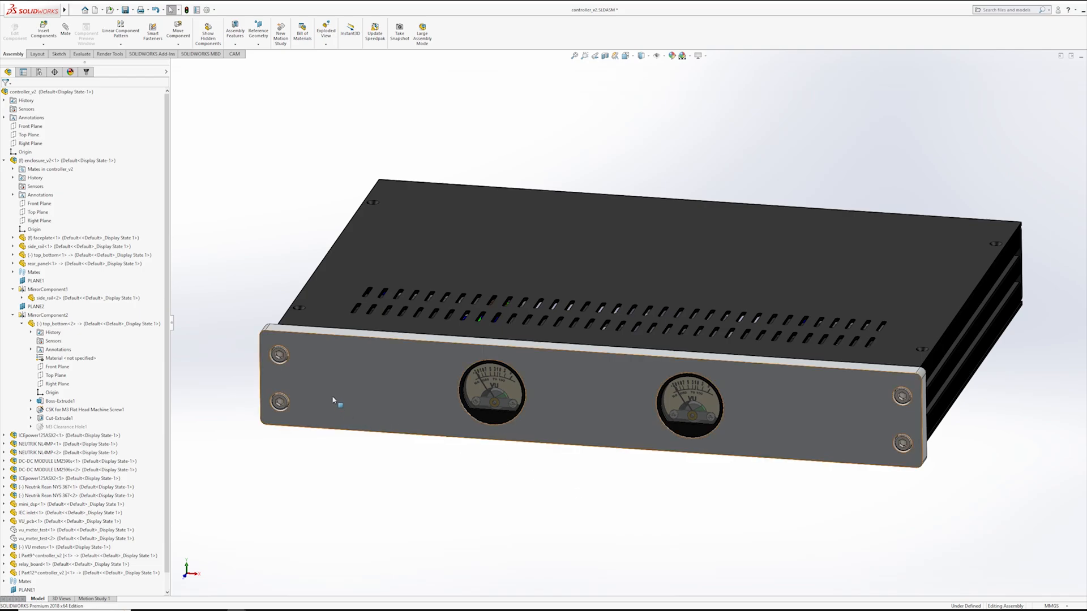
pyautogui.moveTo(614, 394)
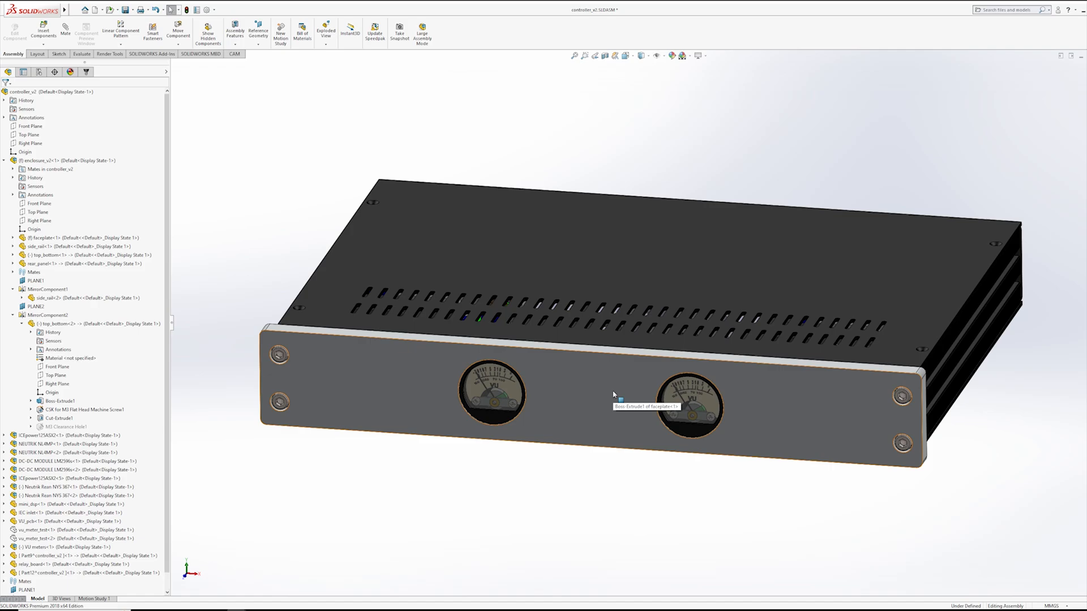
pyautogui.moveTo(614, 393)
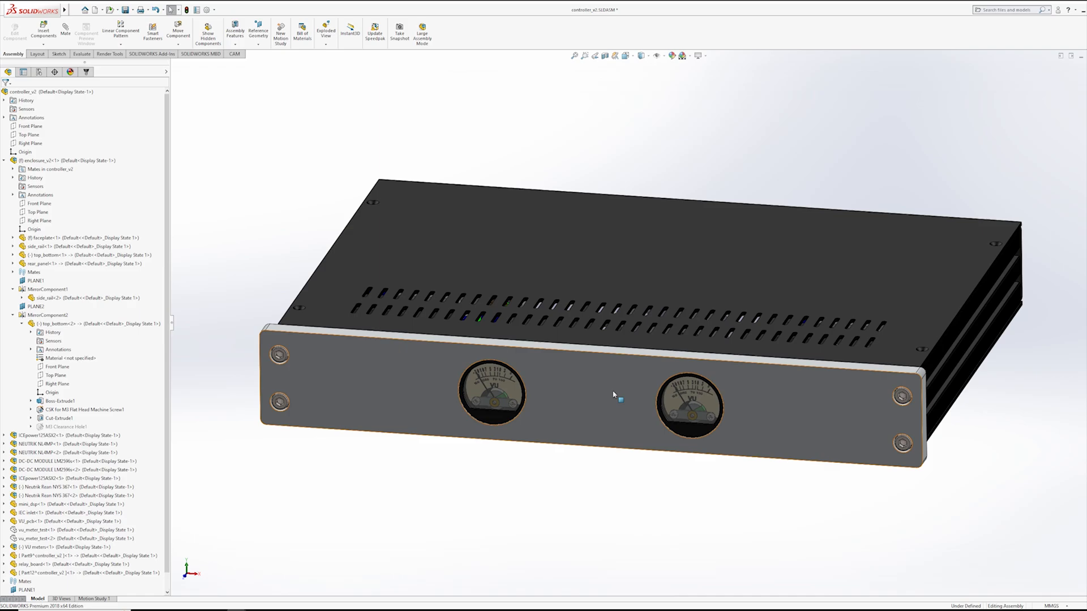
pyautogui.moveTo(427, 307)
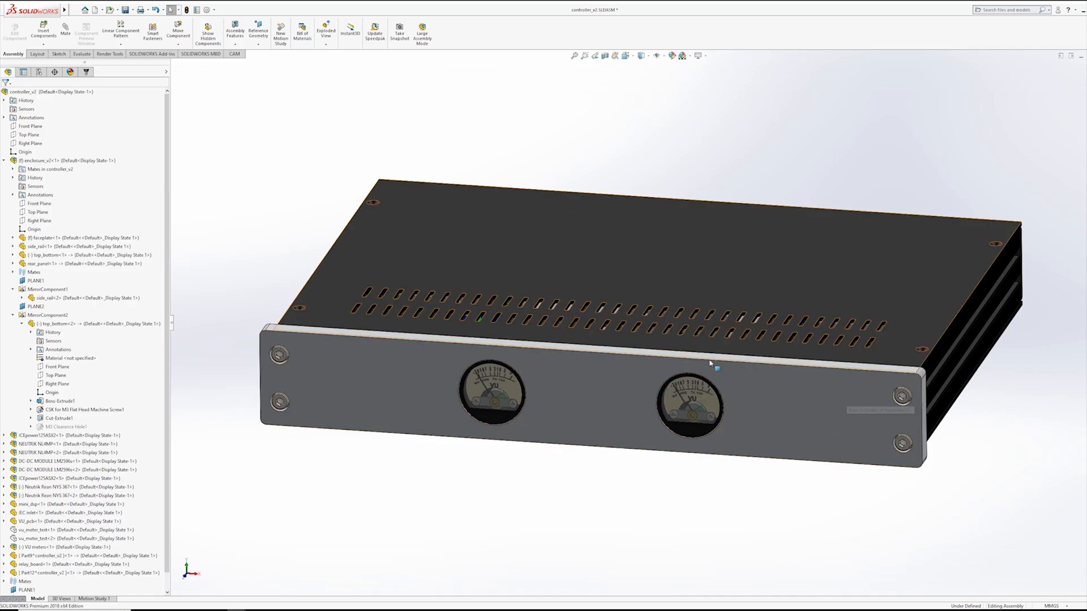
pyautogui.moveTo(455, 286)
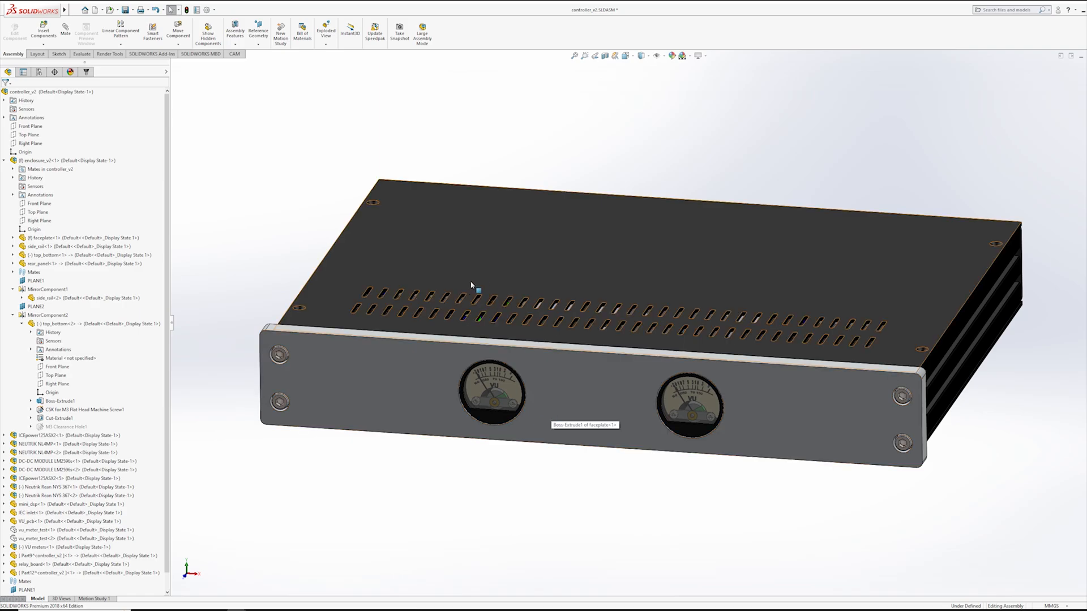
# Hide the top cover and switch to Top view to expose the amplifier and power boards.
pyautogui.rightClick(474, 285)
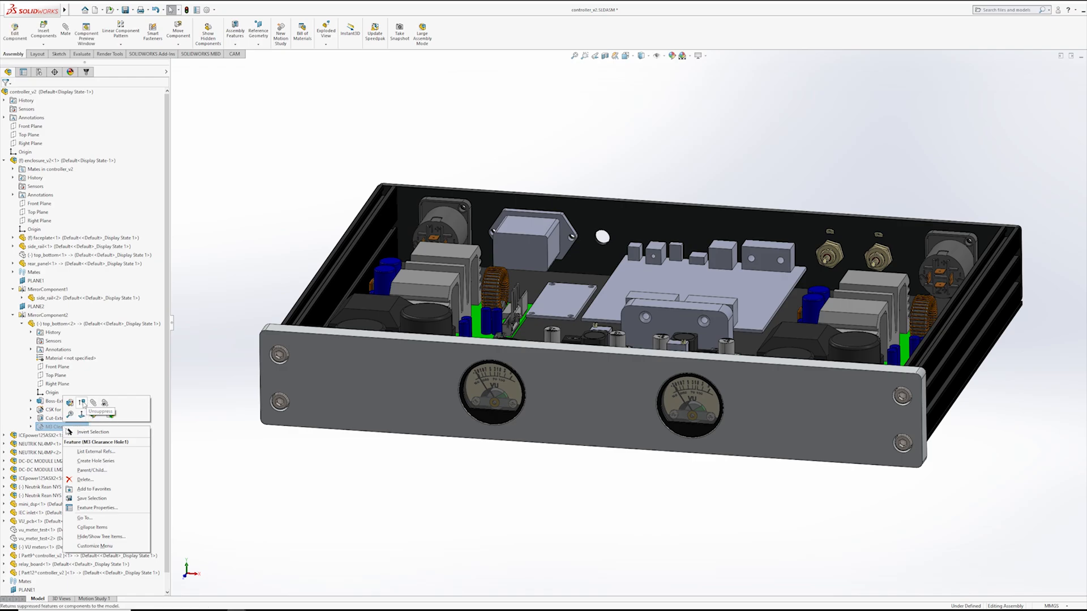
pyautogui.click(82, 412)
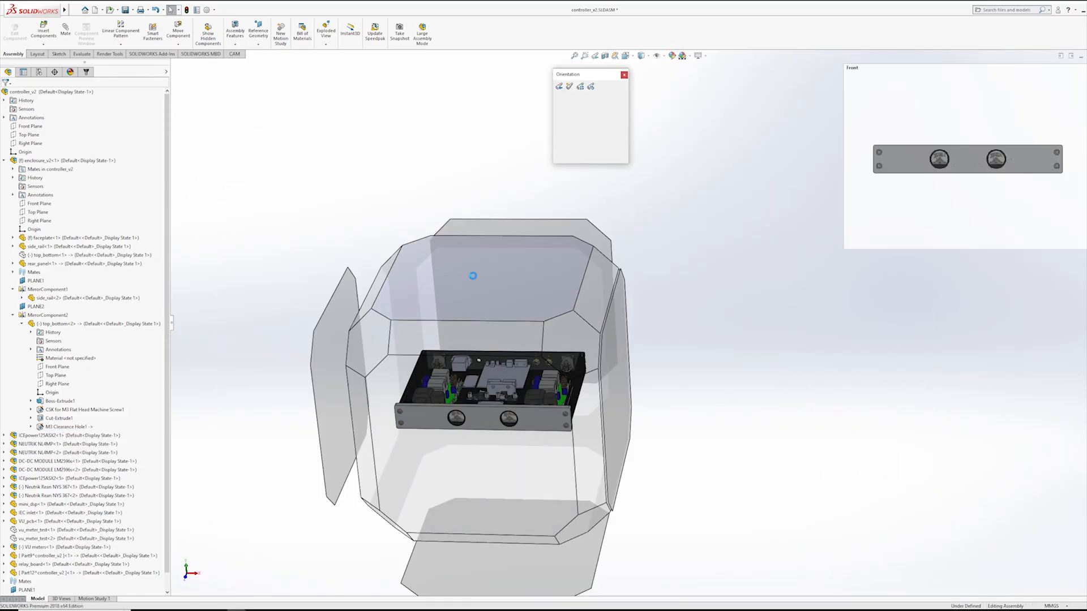
pyautogui.click(581, 87)
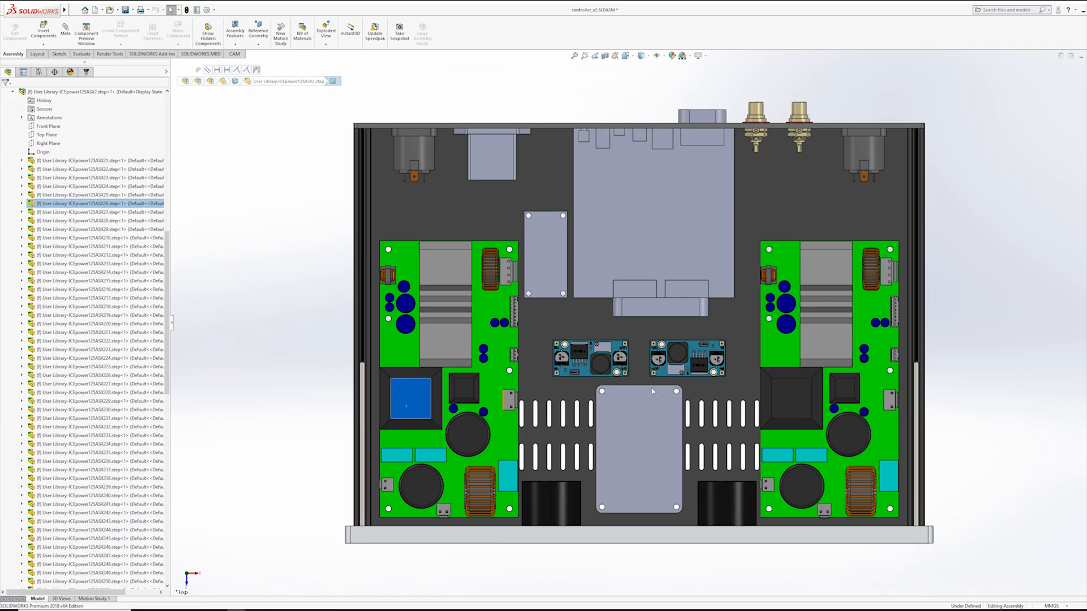
pyautogui.click(788, 398)
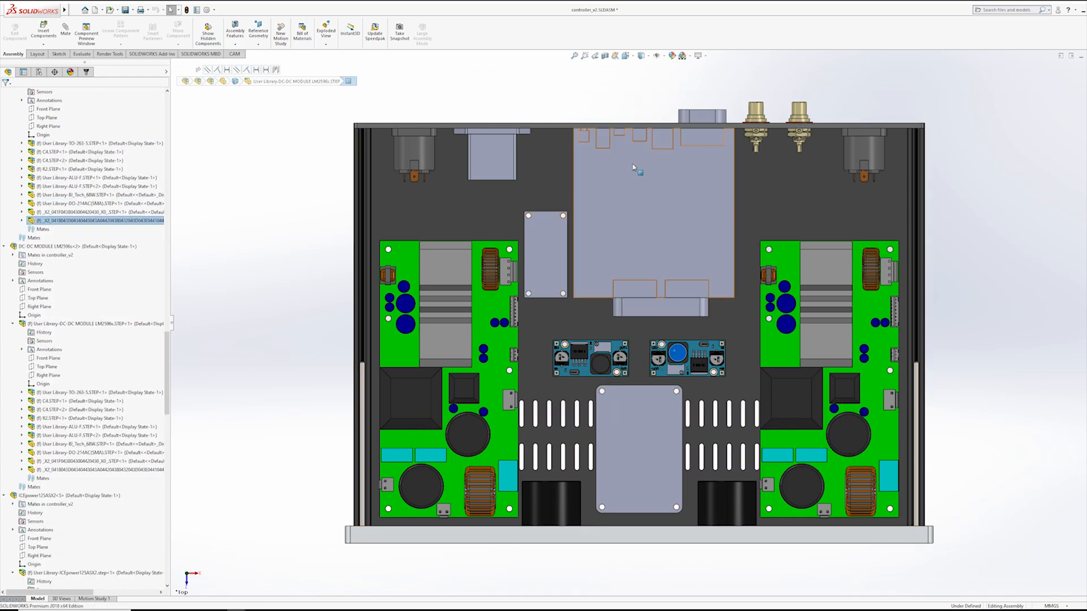
pyautogui.click(665, 204)
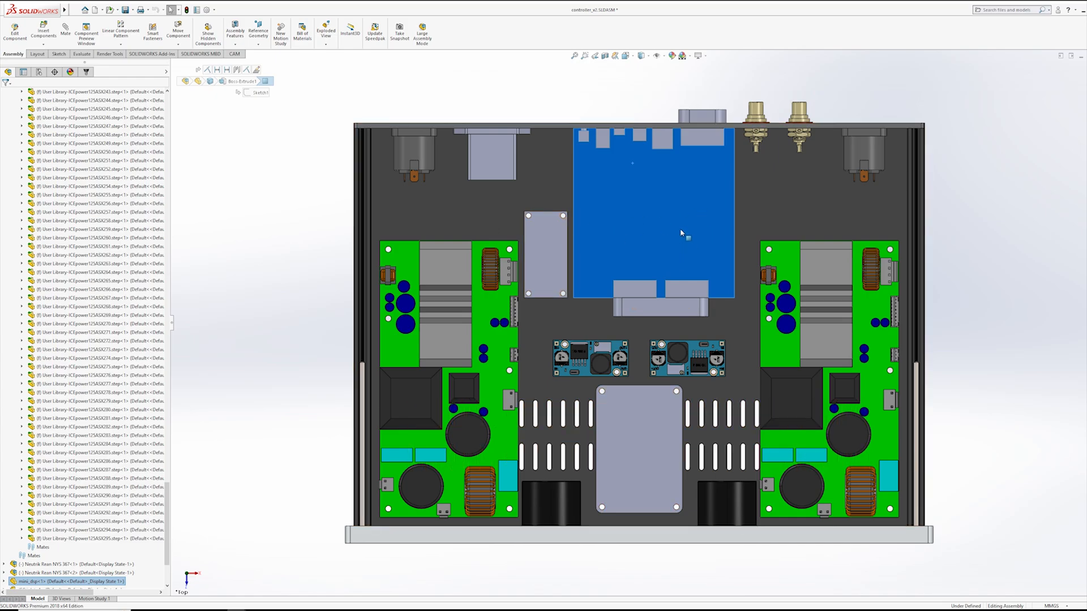
pyautogui.moveTo(702, 215)
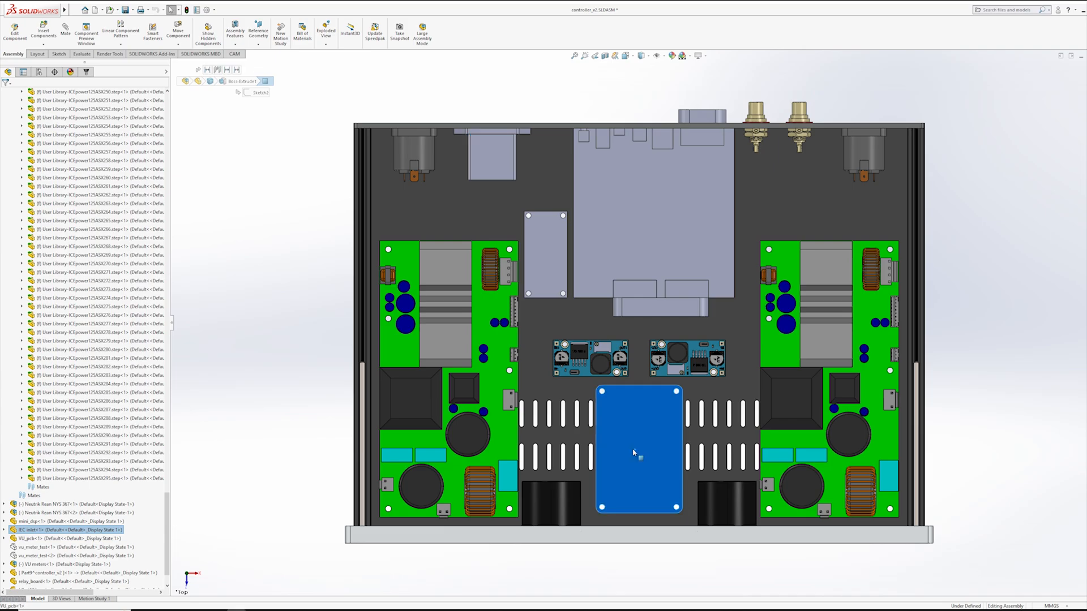
pyautogui.click(635, 454)
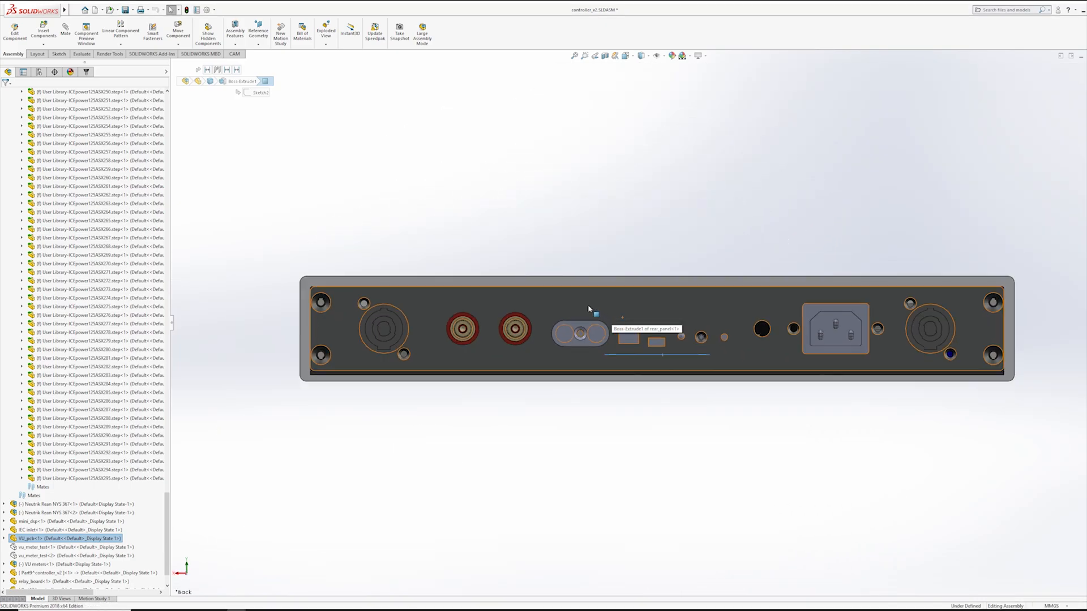
pyautogui.moveTo(756, 328)
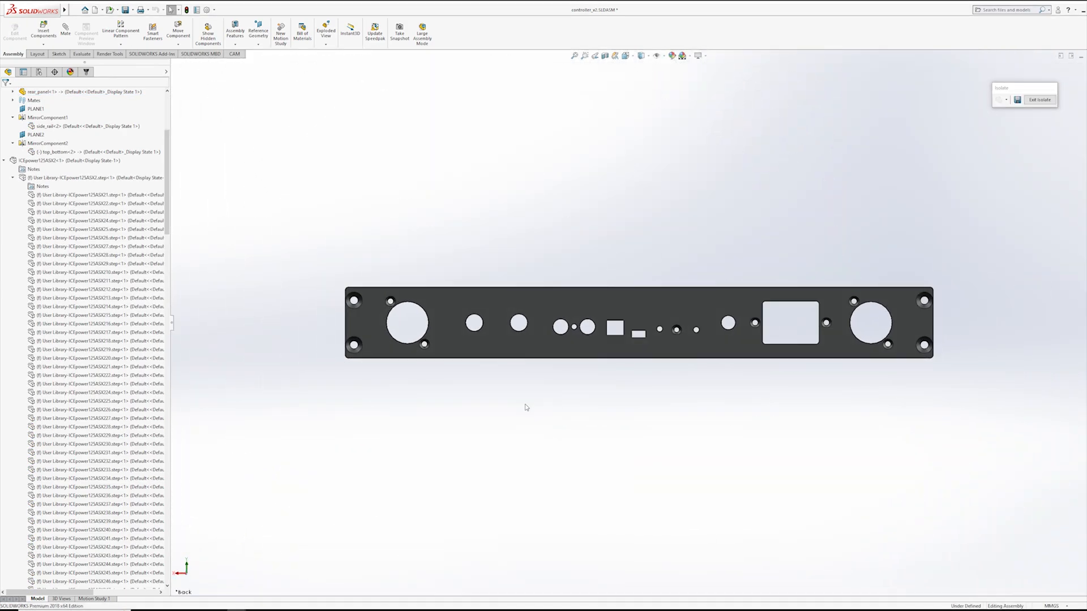
# Isolate the rear panel to show its connector holes and cutouts, then exit isolate.
pyautogui.click(614, 328)
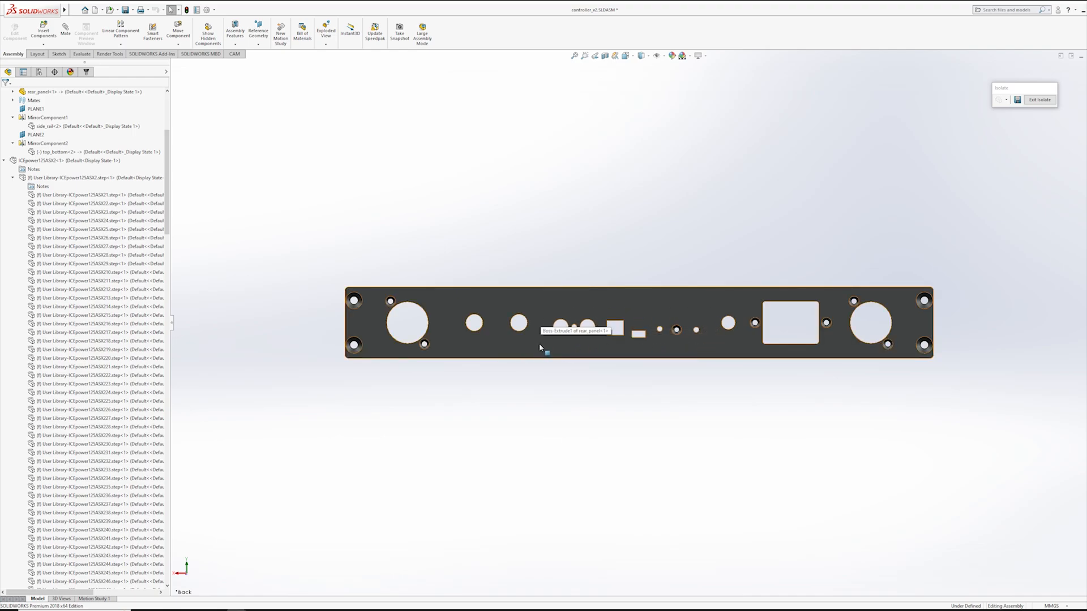
pyautogui.click(1038, 99)
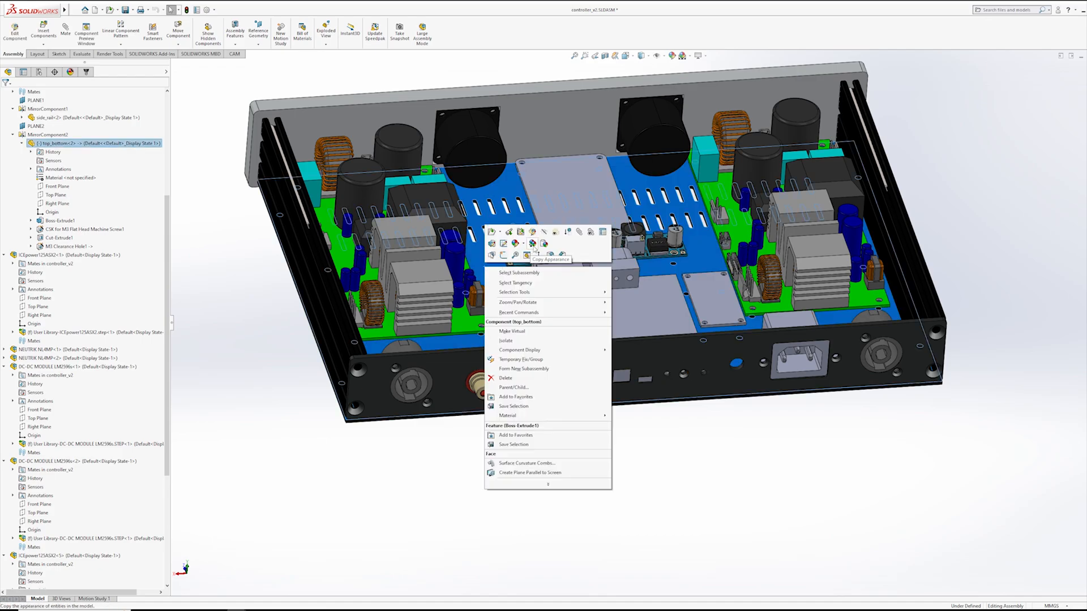
# Isolate the bottom panel, showing its vent slots and mounting holes.
pyautogui.click(505, 340)
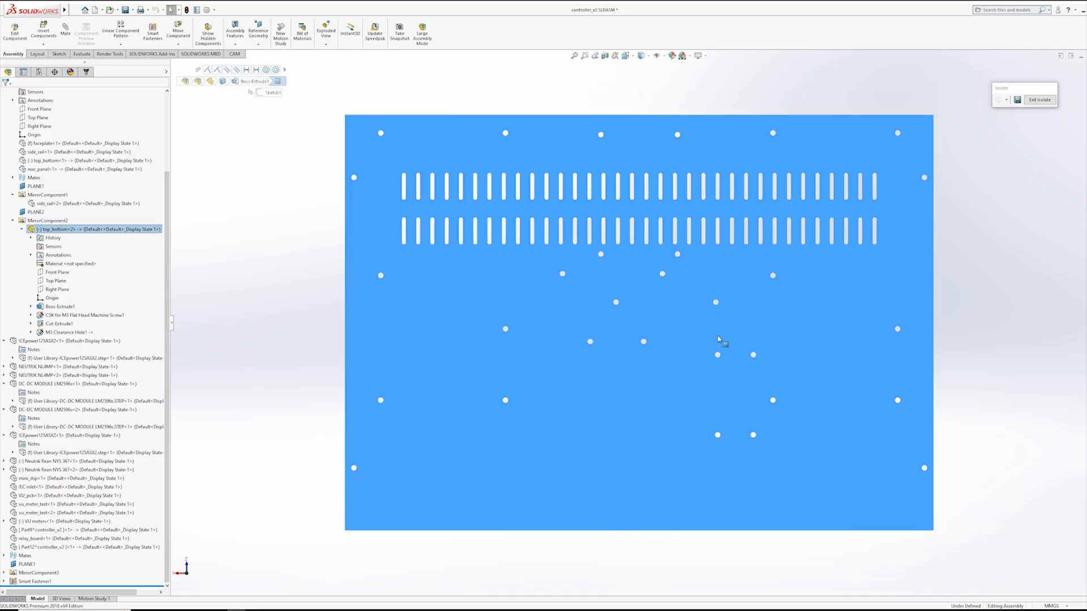
pyautogui.moveTo(273, 356)
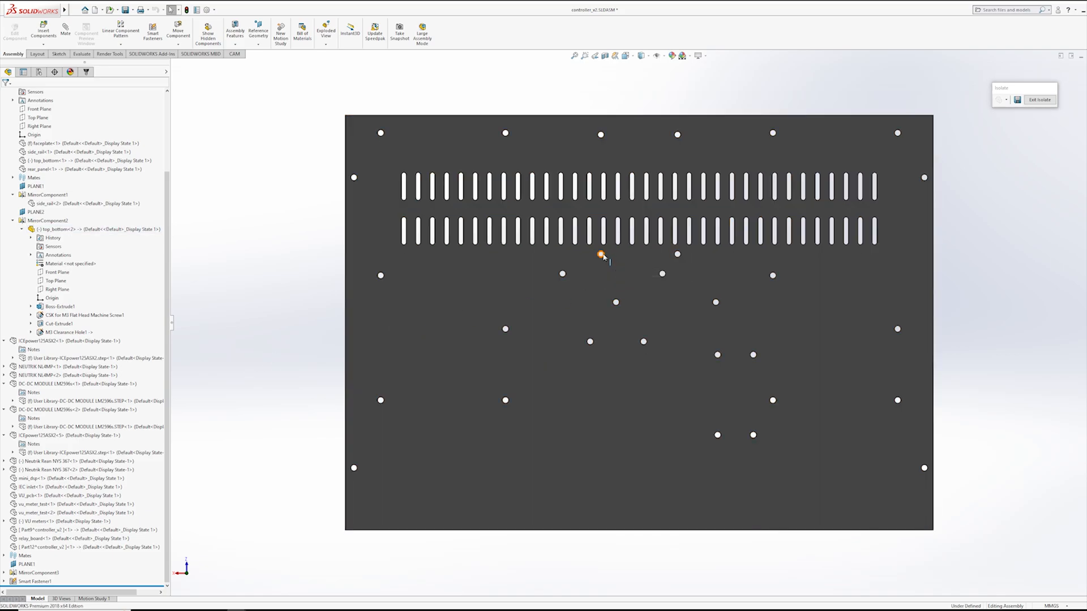
pyautogui.moveTo(491, 175)
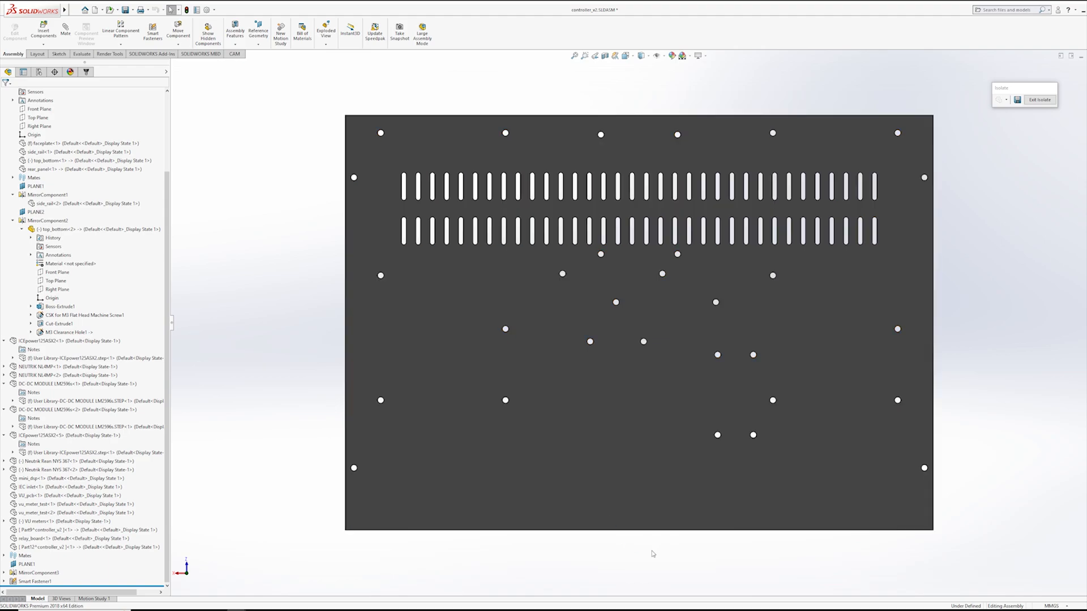
pyautogui.moveTo(526, 530)
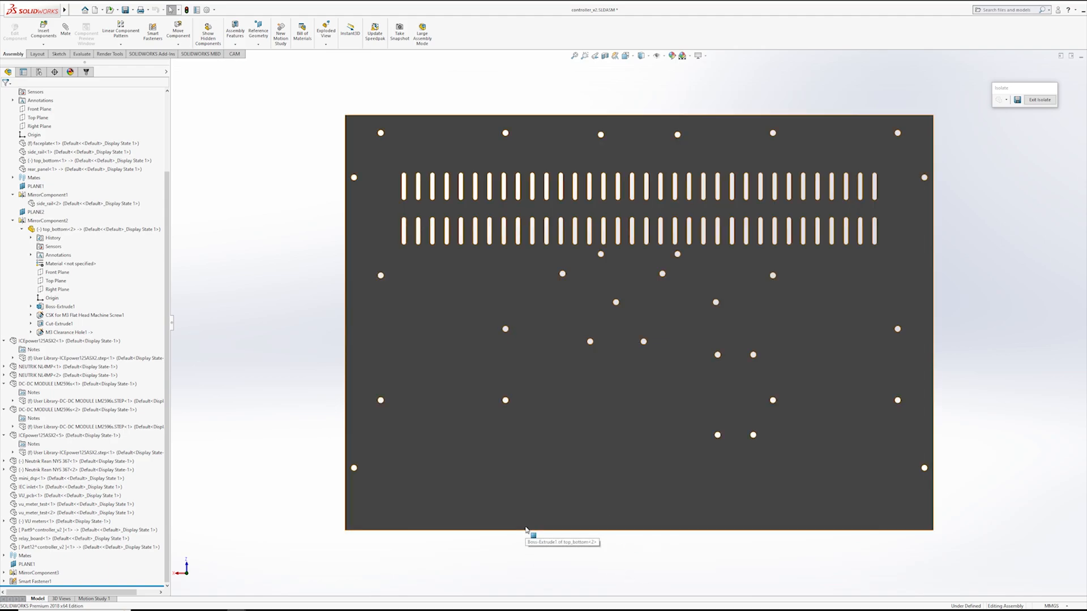